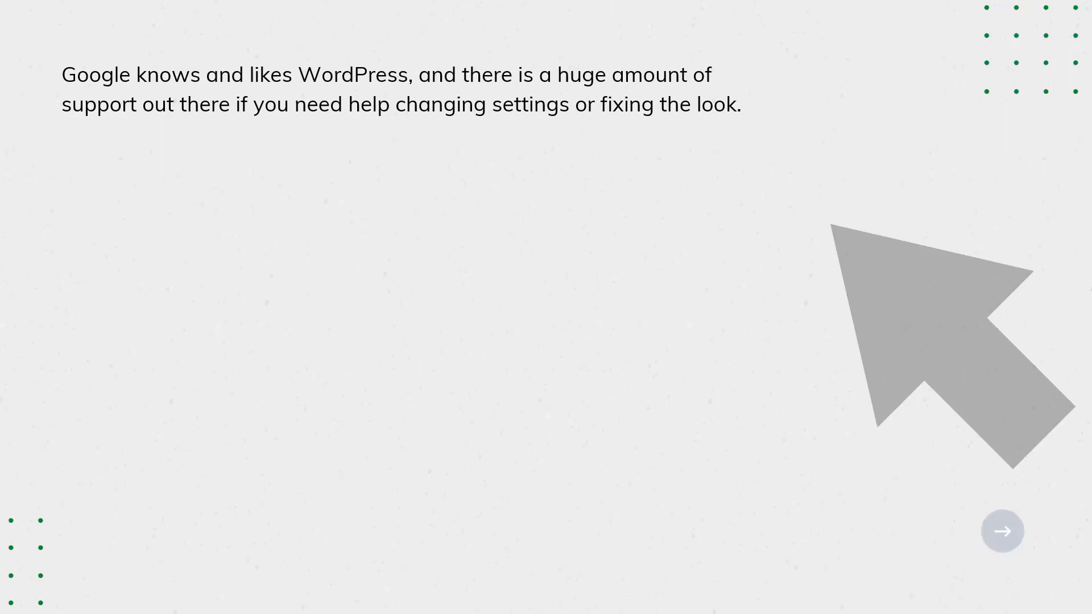
- Reveal the free, open-source and easy-setup WordPress paragraphs on the slide
left_click(1002, 530)
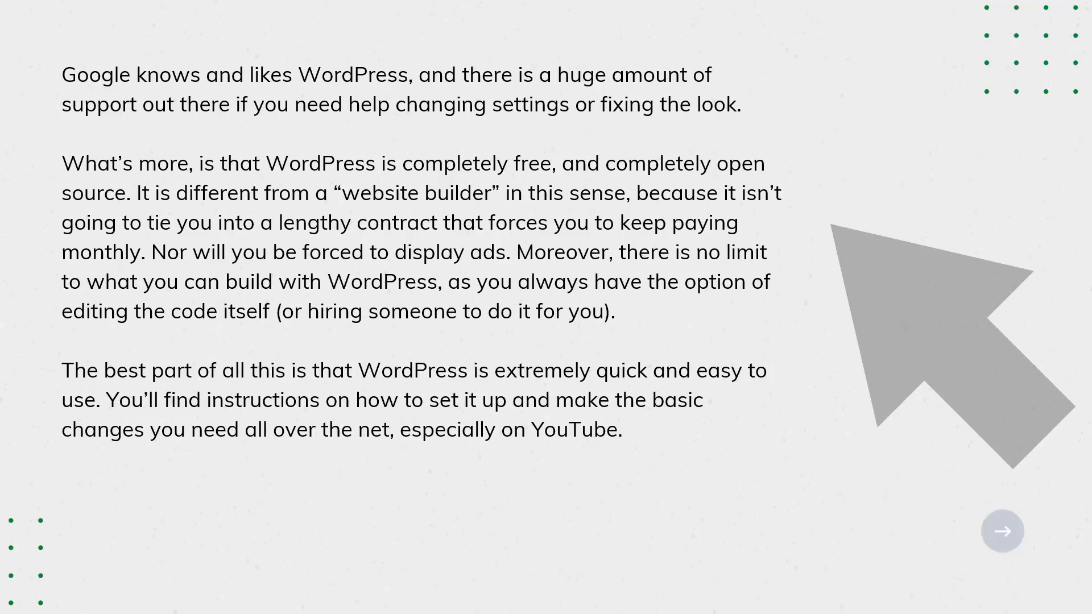
- Advance to the slide noting hosting costs $8–$20 per month, often paid upfront
left_click(1002, 531)
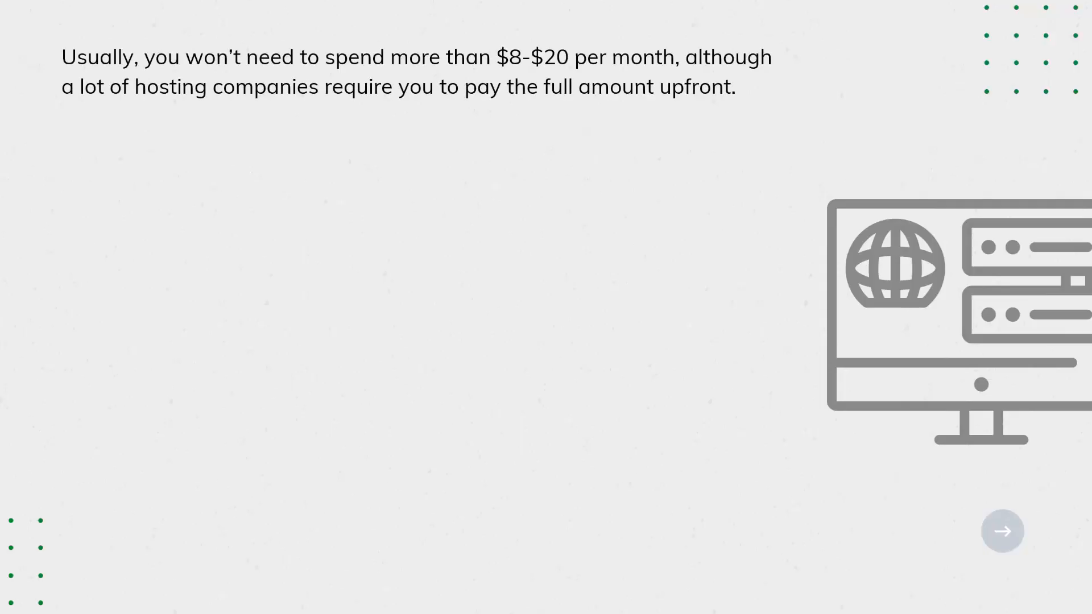